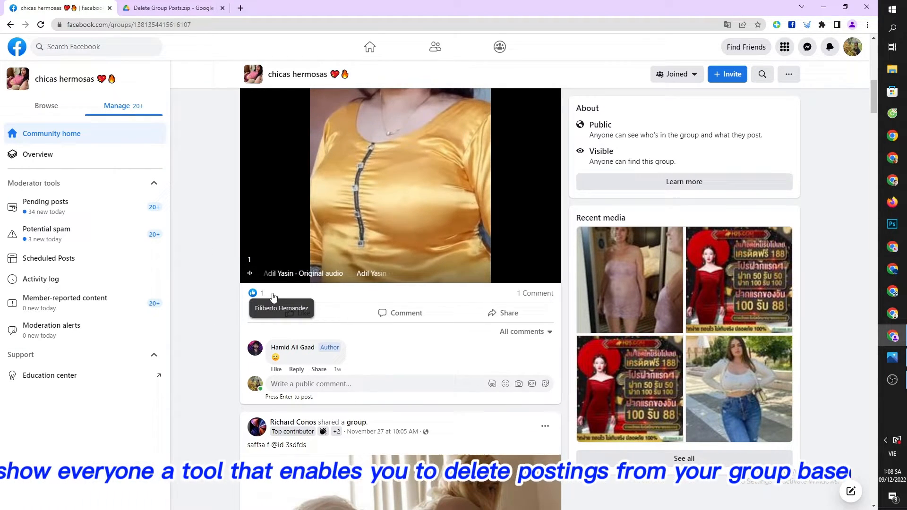
Download Delete Group Posts.zip from the Drive tab and reveal it in its folder
scroll("down", 3)
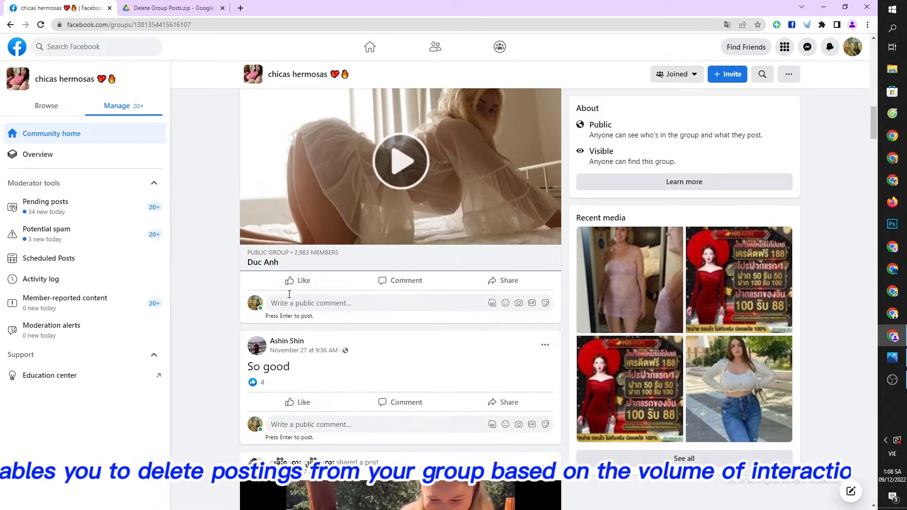
scroll("down", 3)
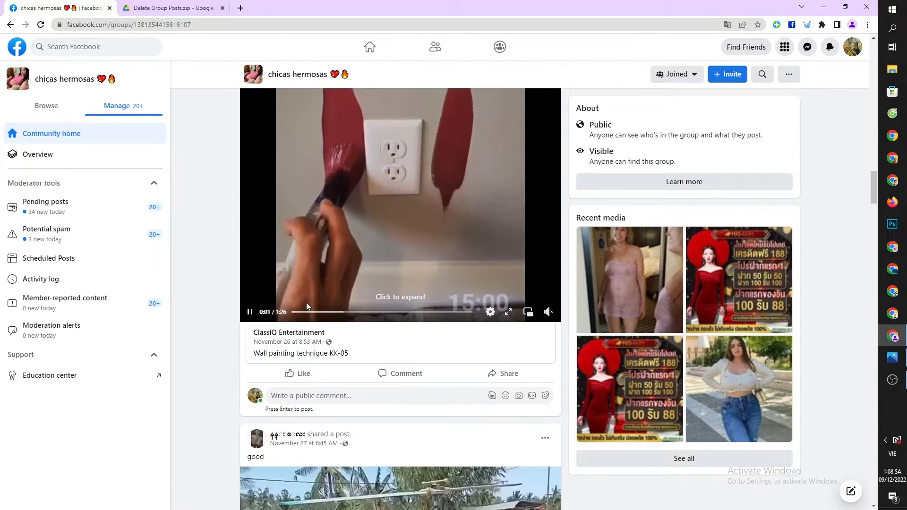
scroll("down", 3)
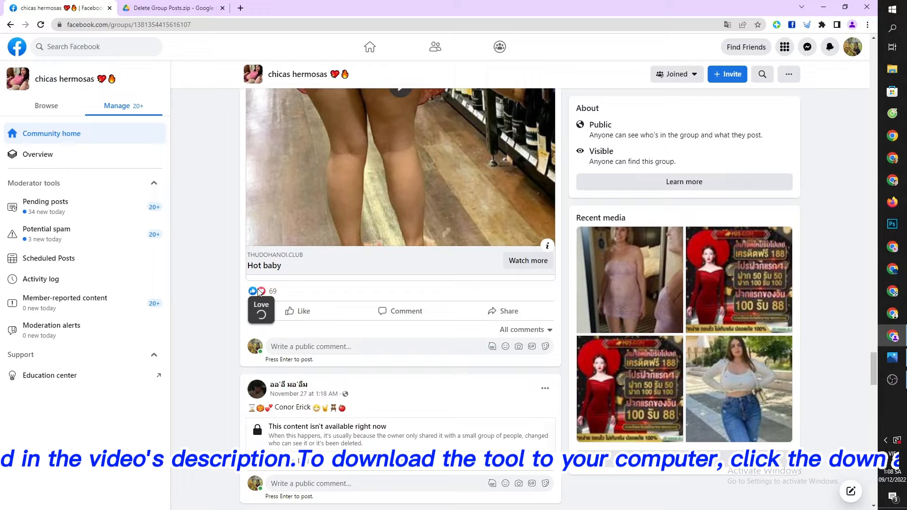
left_click(170, 8)
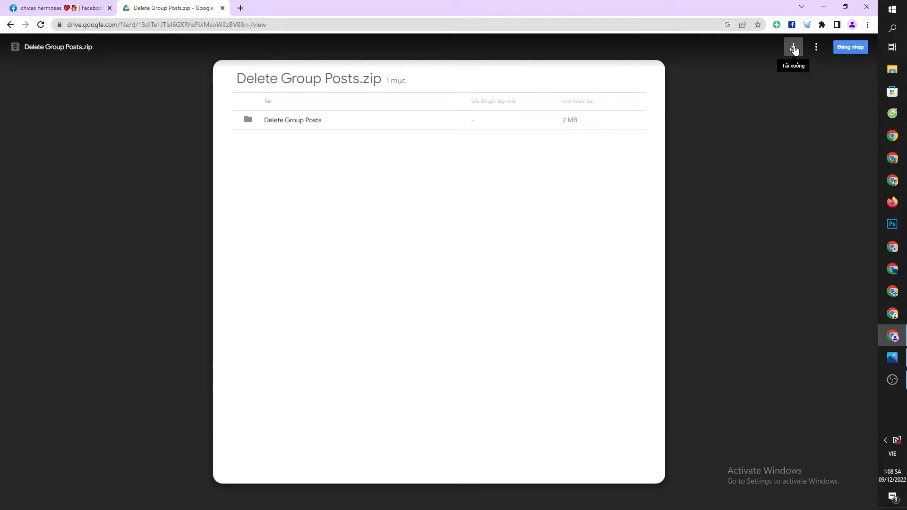
left_click(793, 47)
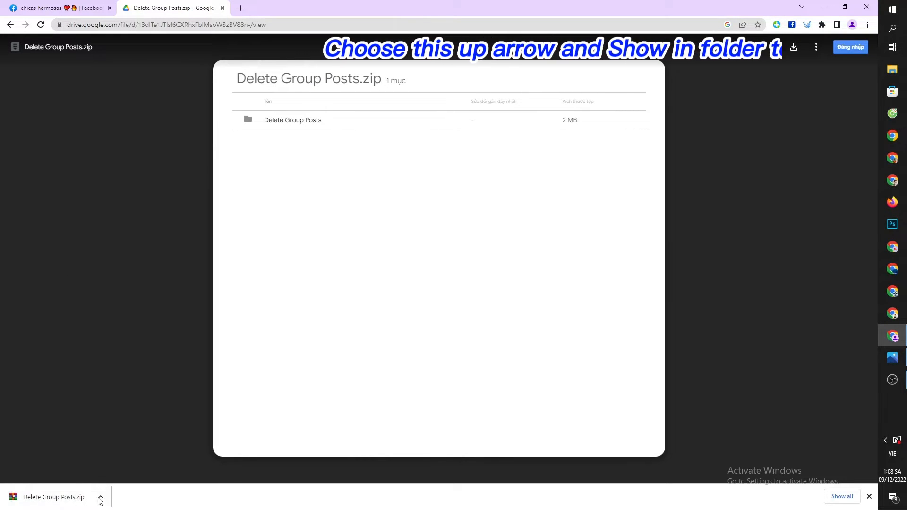
left_click(99, 497)
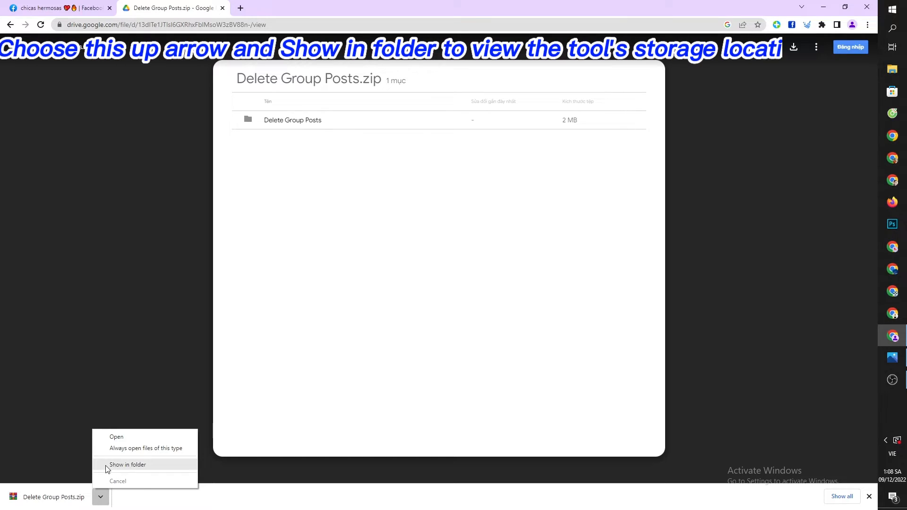
left_click(126, 465)
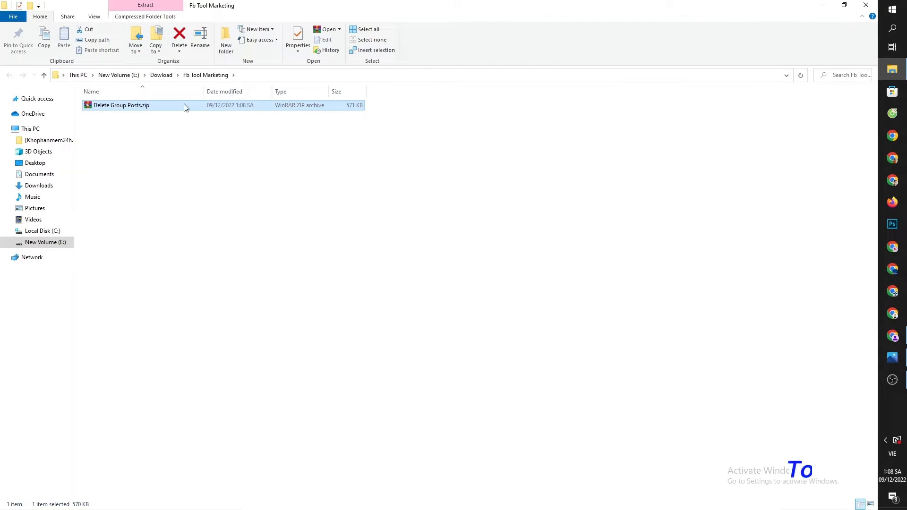
Extract Delete Group Posts.zip here to create the Delete Group Posts folder
right_click(121, 105)
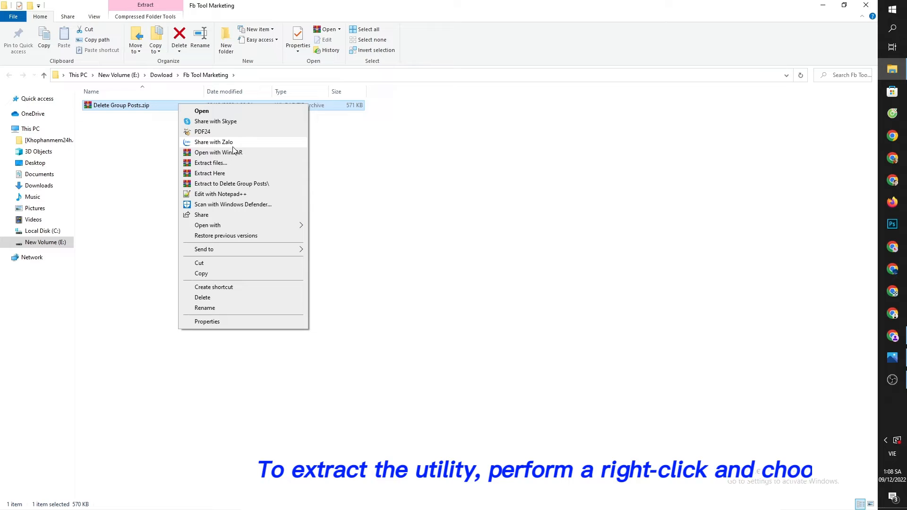
mouse_move(209, 173)
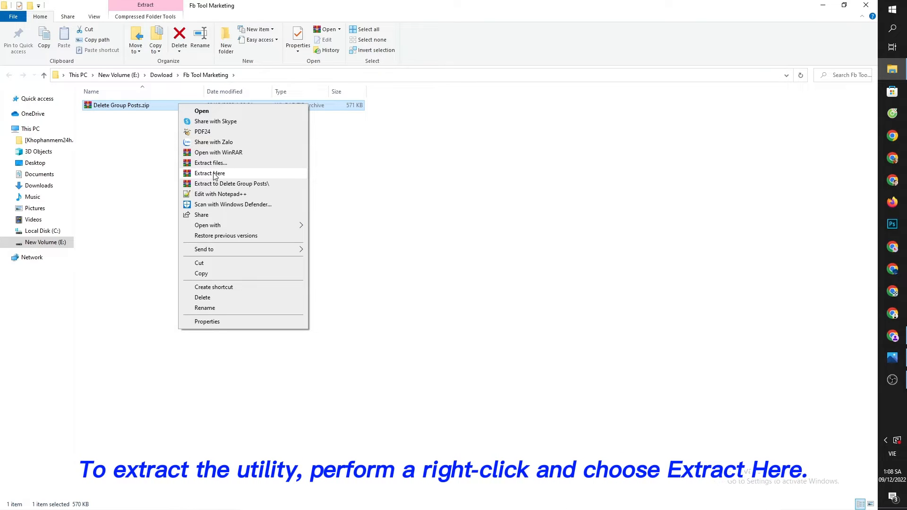
left_click(209, 173)
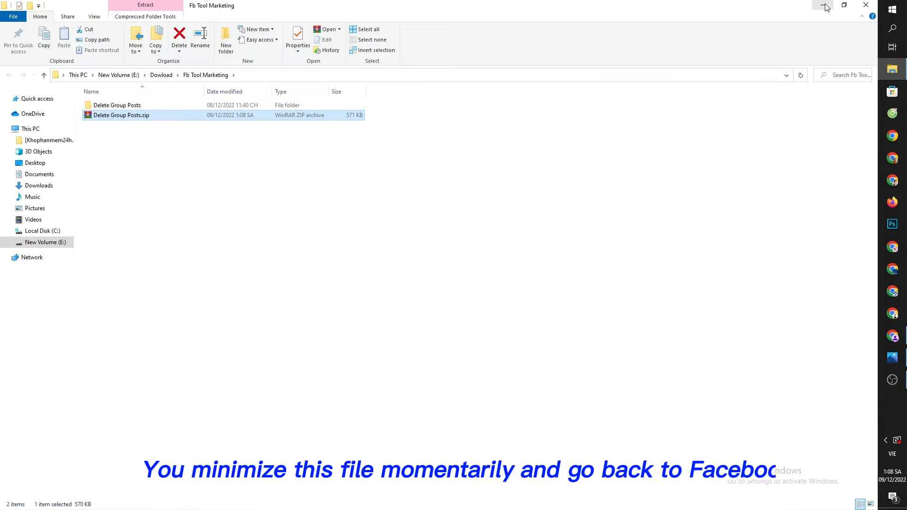
Minimize Explorer and remove the old Delete Group Posts extension from Chrome
left_click(818, 6)
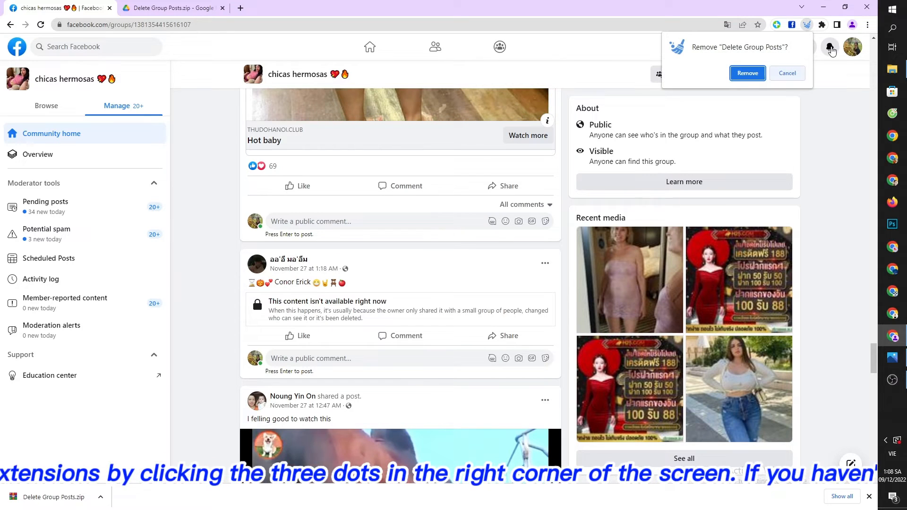
left_click(867, 25)
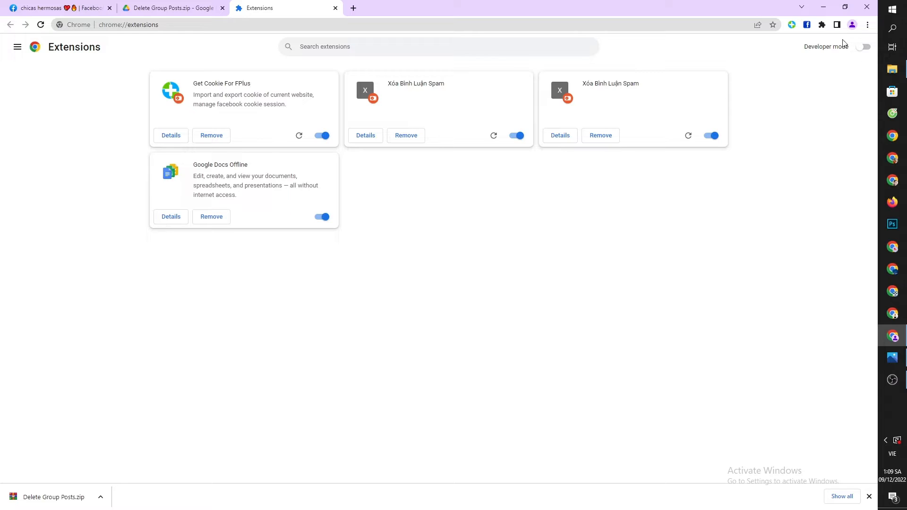
Enable developer mode, load Delete Group Posts 1.0.2 unpacked, and return to the Facebook group
left_click(864, 46)
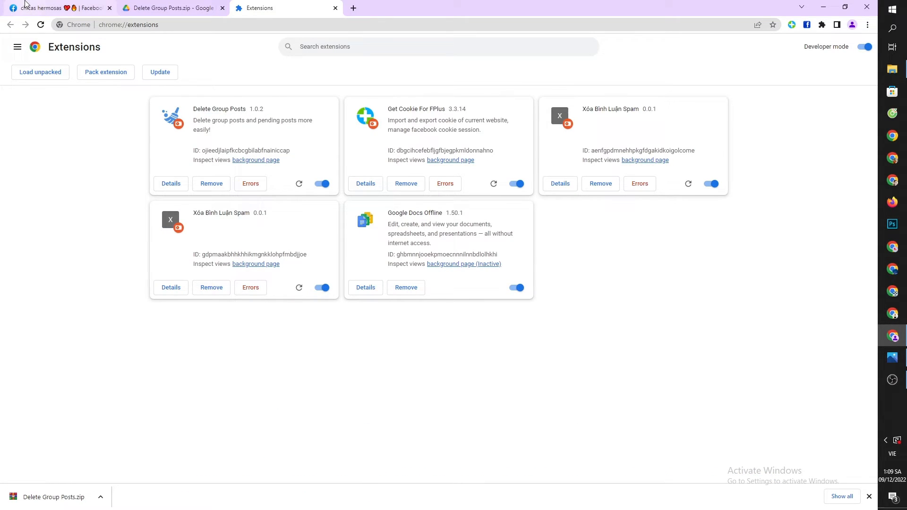
left_click(58, 7)
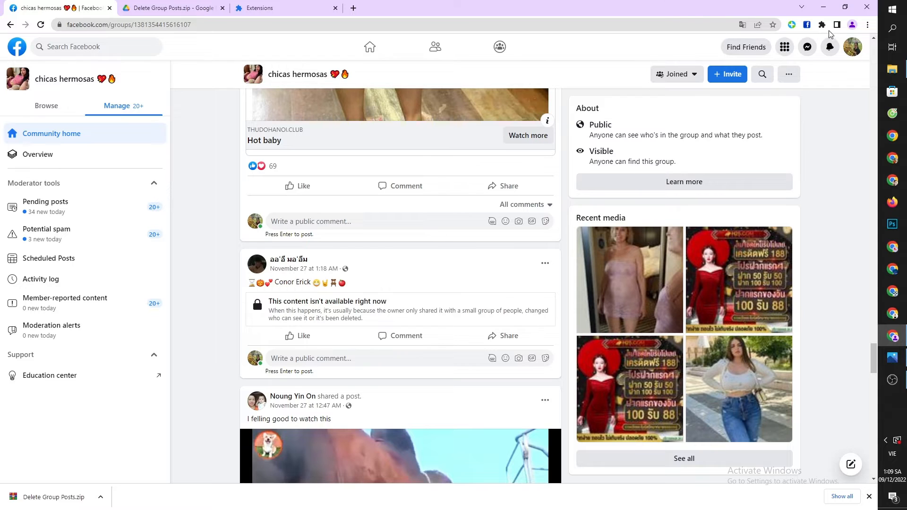
In the extension popup, set safe reactions to 50 and start deleting group posts
left_click(821, 25)
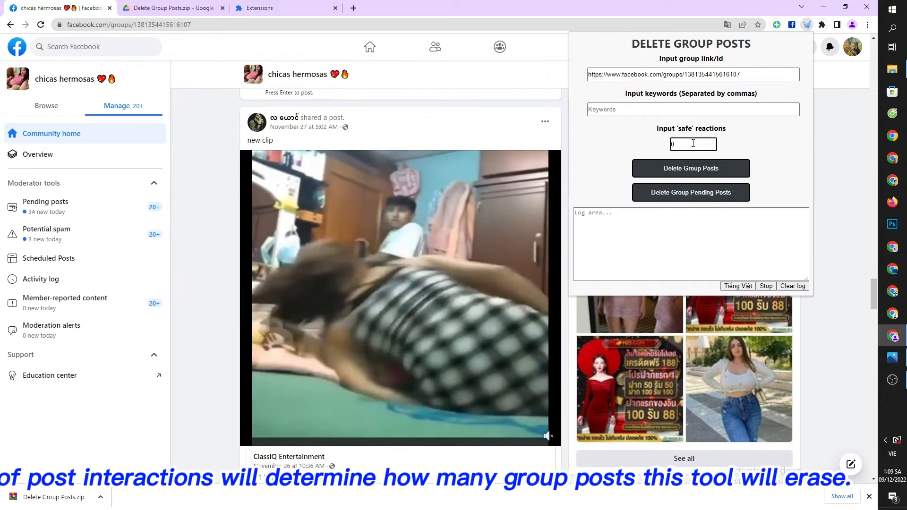
type("50")
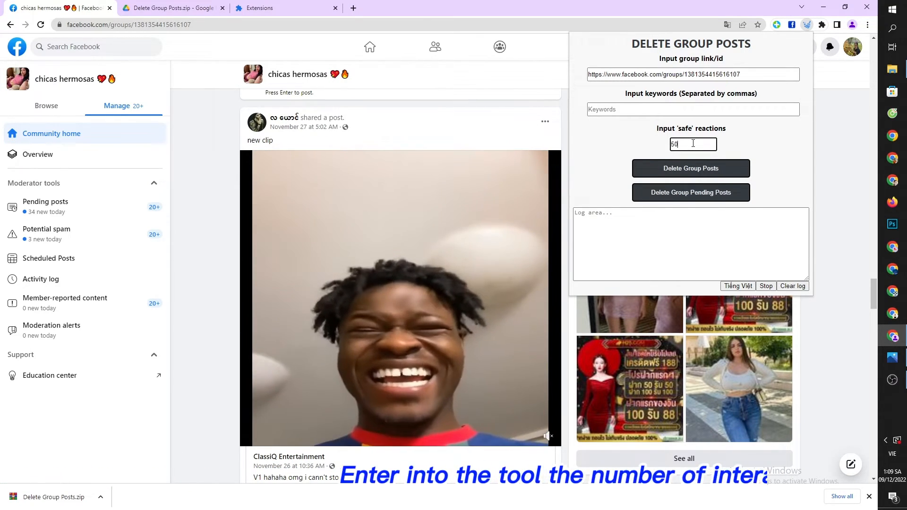
left_click(690, 168)
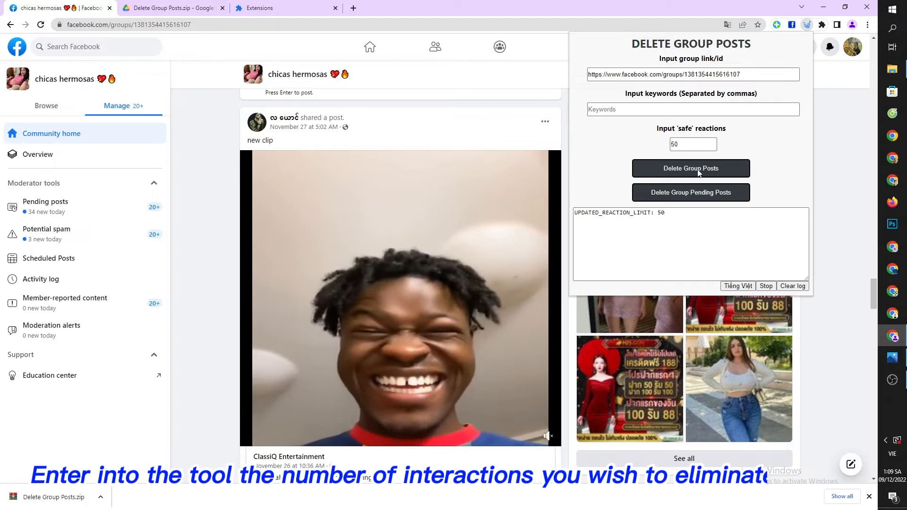
left_click(690, 168)
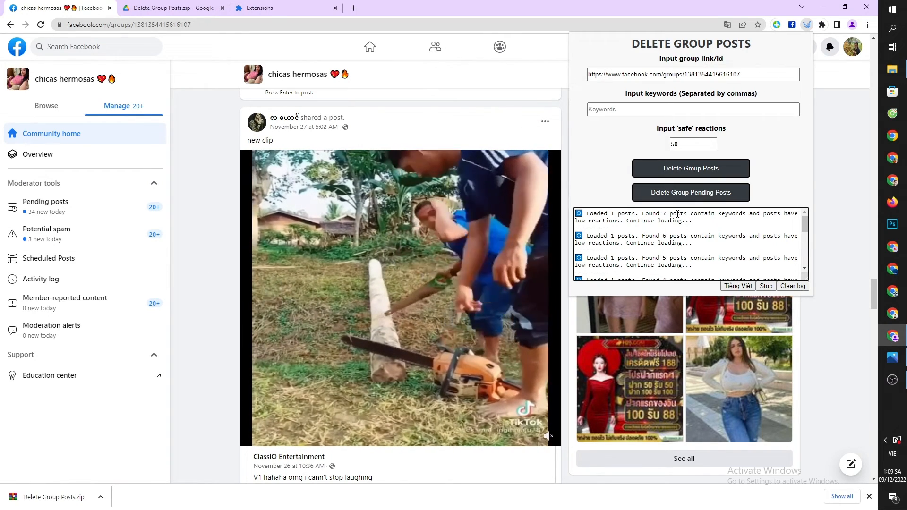
Scroll the group Activity log of today's admin deletions and open the top entry's details
scroll("down", 3)
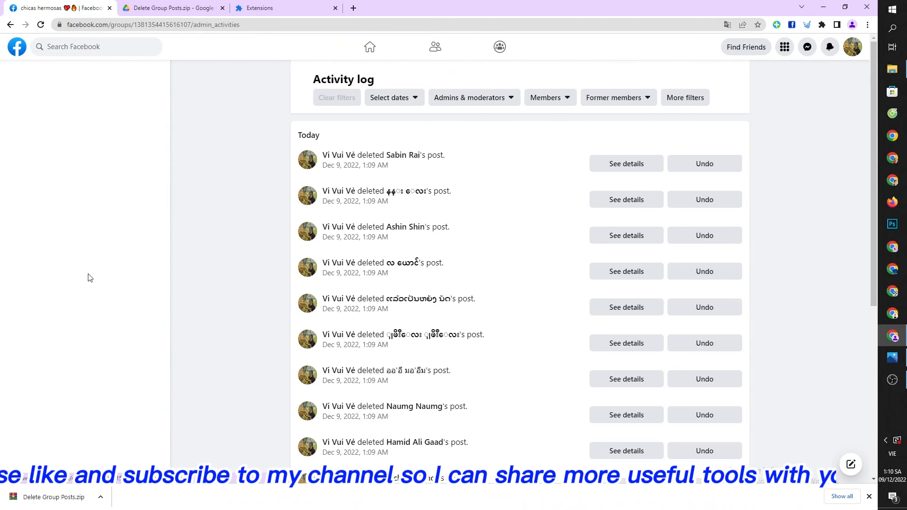
left_click(626, 163)
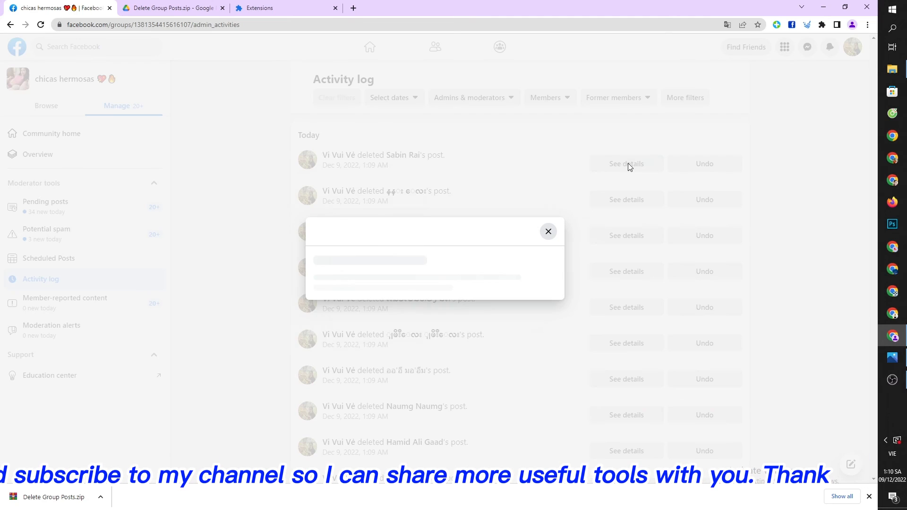